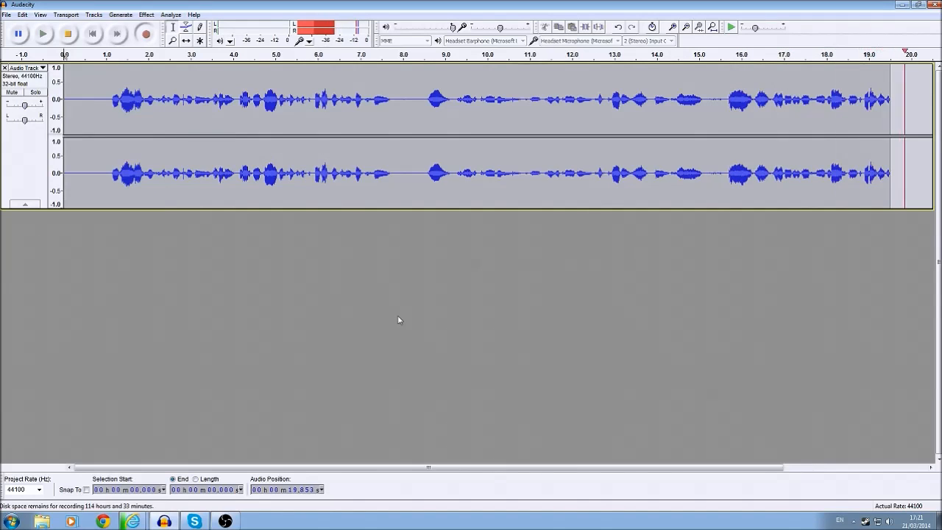
Step: Let the stereo recording continue as the timeline scrolls past one minute
scroll("right", 3)
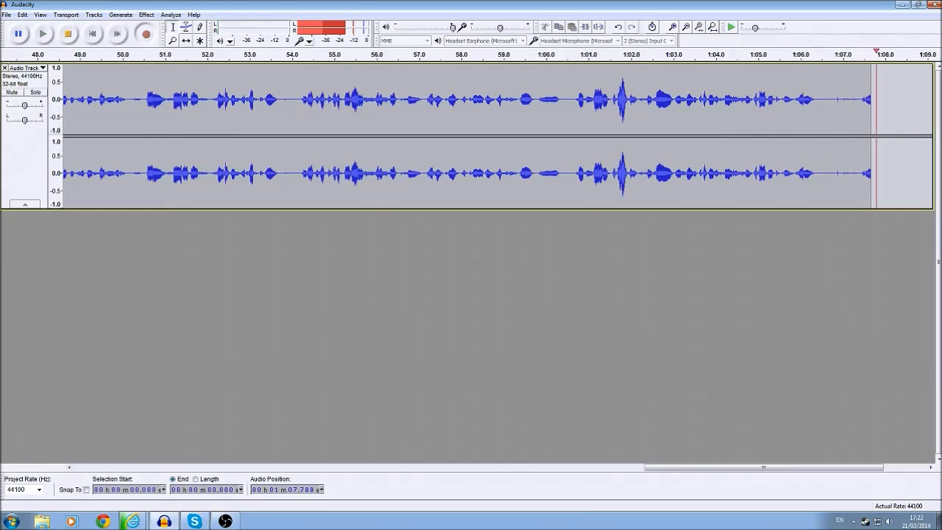
Step: Reach the Sound device settings from the Start menu via Control Panel
left_click(8, 521)
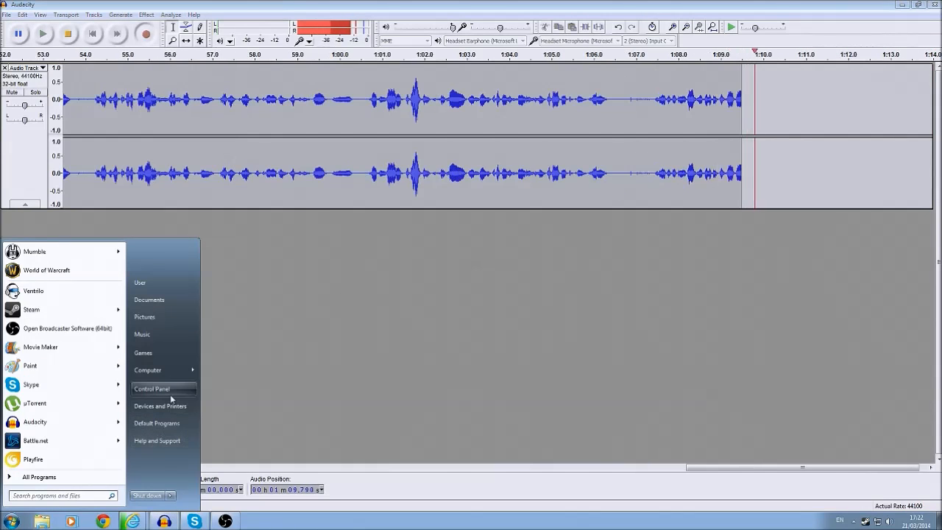
left_click(152, 389)
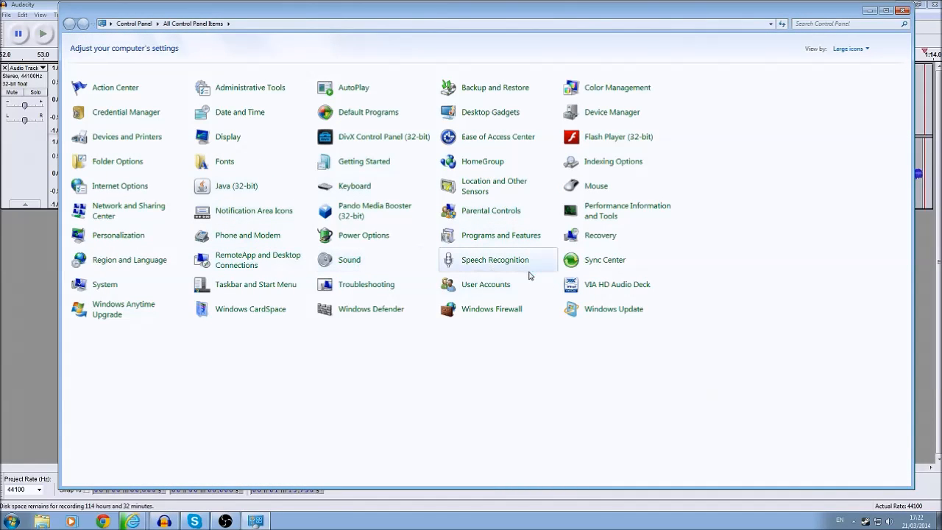
left_click(350, 259)
type("sound")
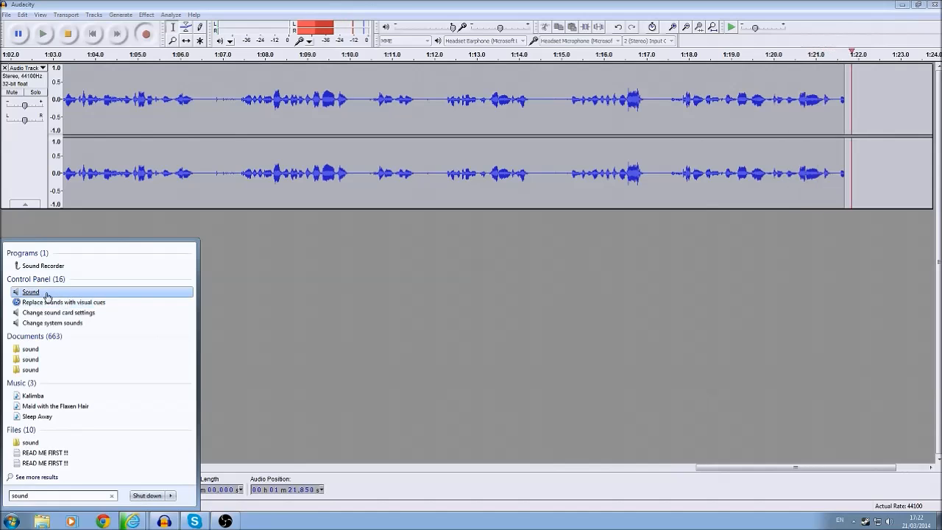
left_click(30, 292)
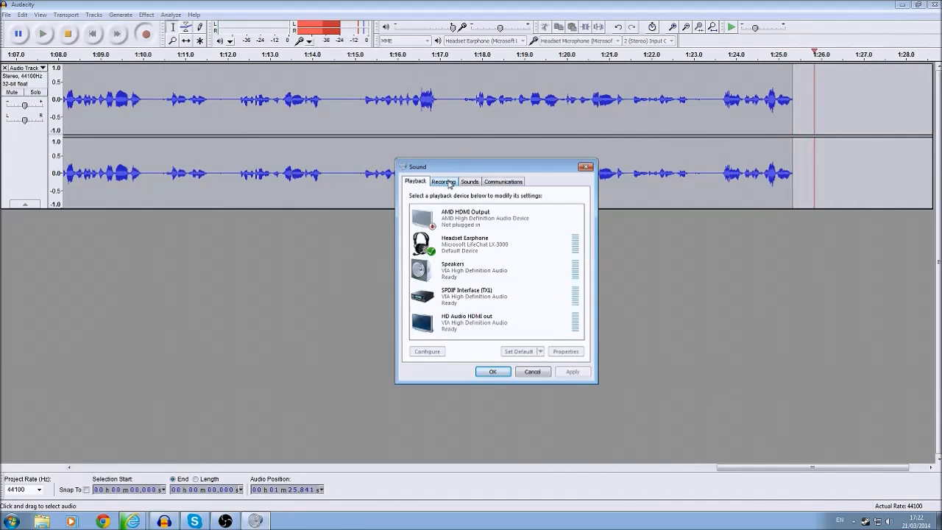
Step: Show the Recording devices and bring up the Headset Microphone's Properties
left_click(443, 181)
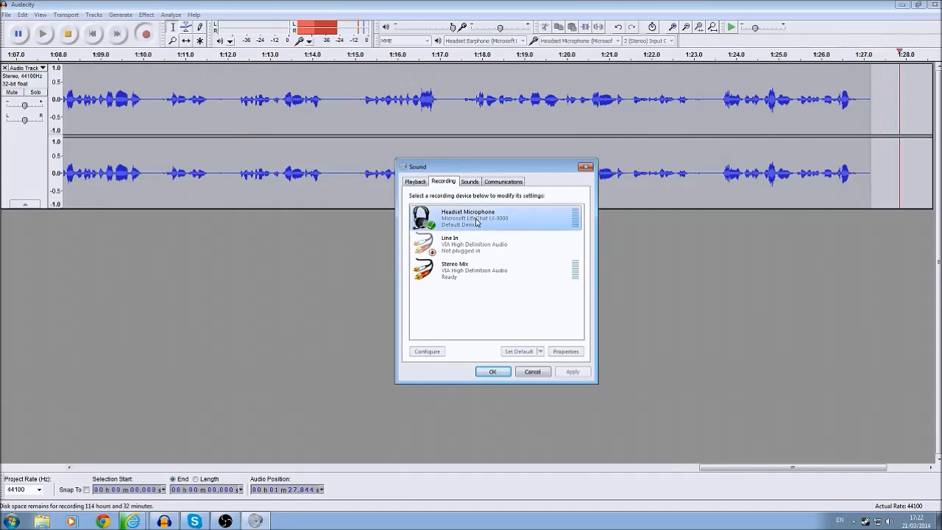
left_click(565, 350)
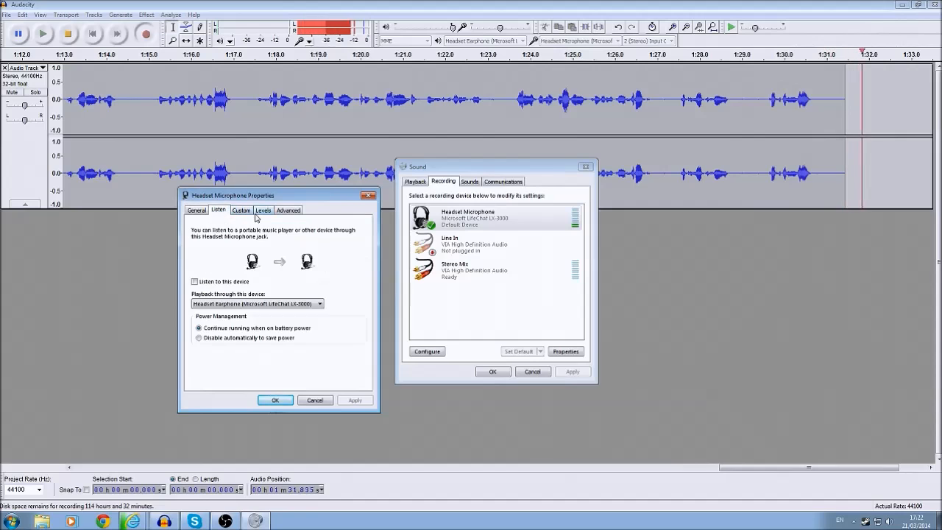
Step: Check the Levels, Custom (AGC) and Advanced (default format) tabs, leaving the input level at 50
left_click(262, 209)
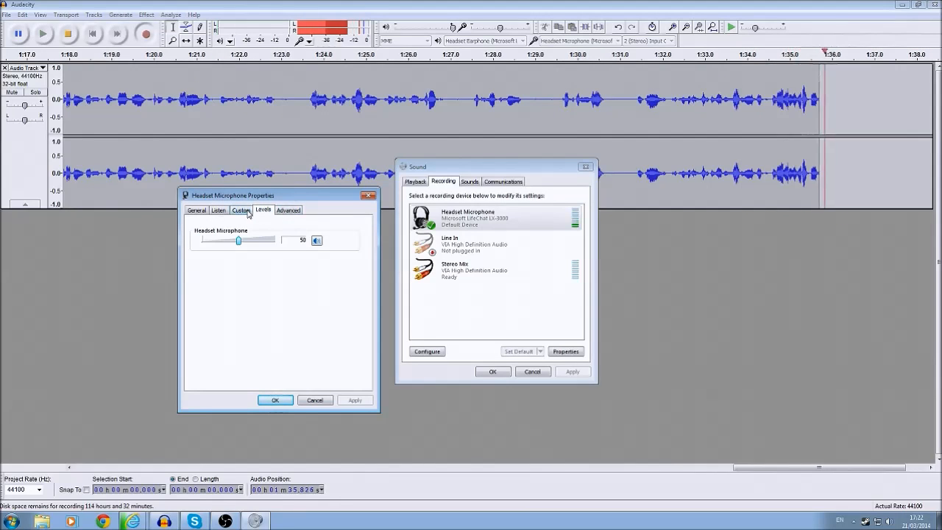
left_click(241, 209)
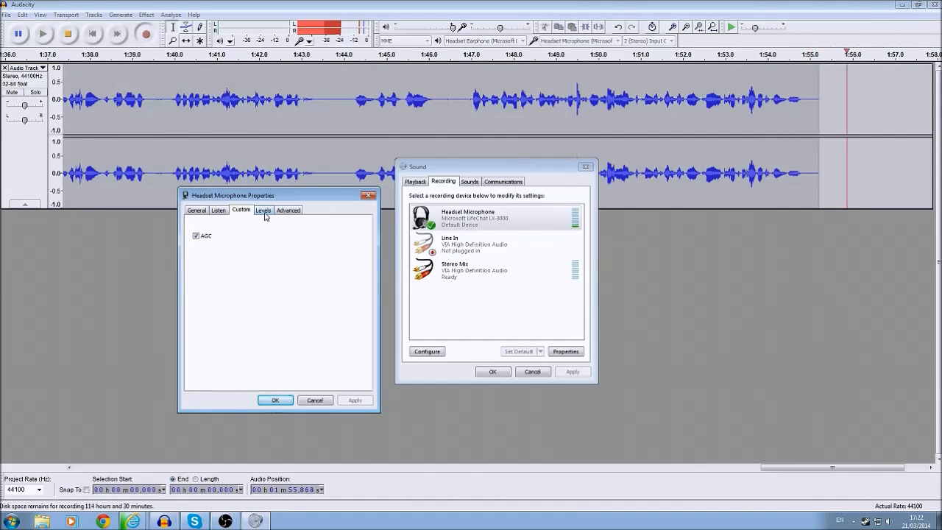
left_click(262, 209)
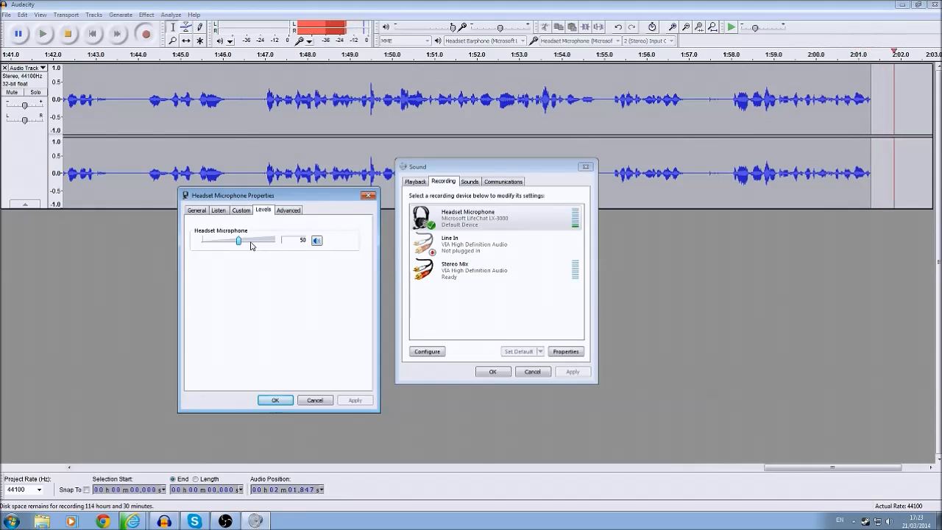
left_click(289, 209)
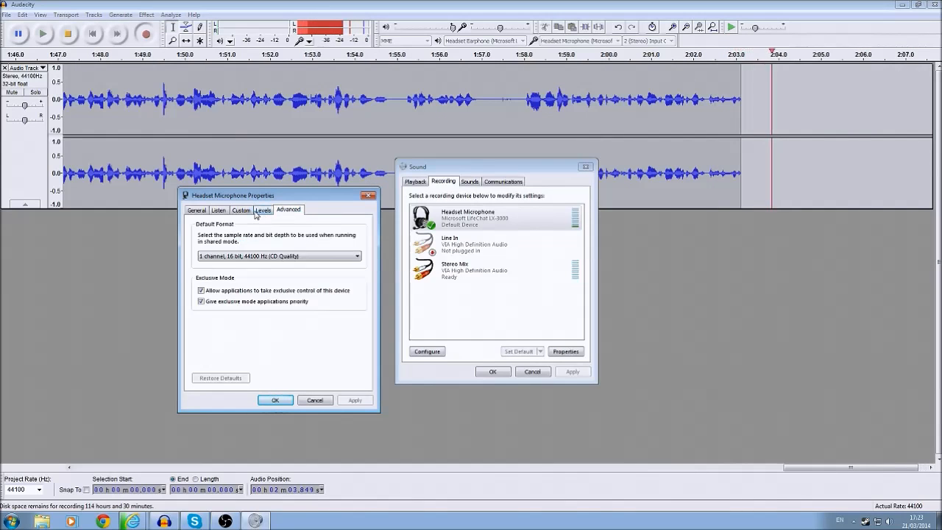
left_click(262, 209)
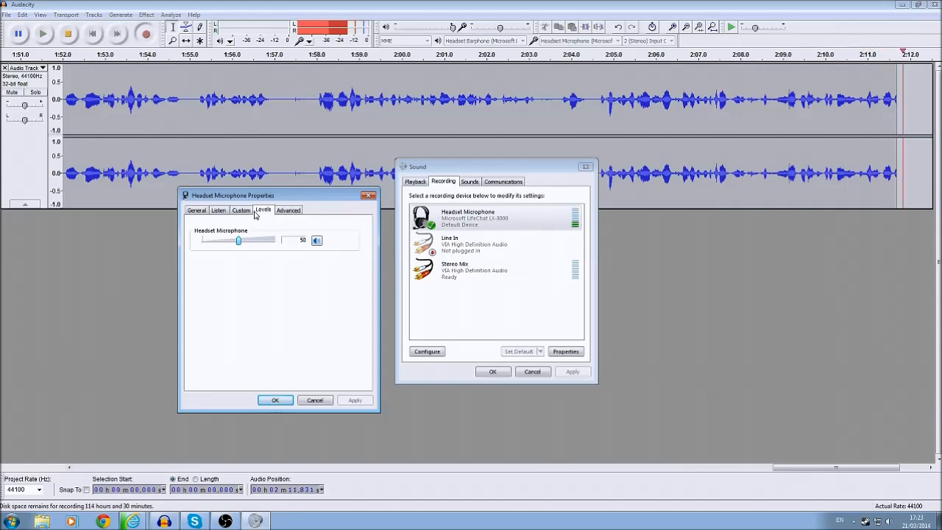
left_click(241, 209)
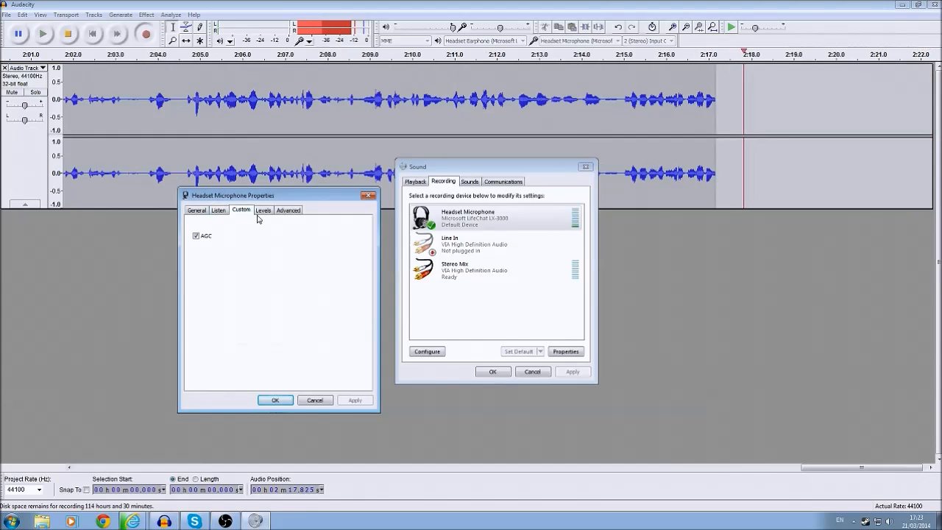
left_click(262, 209)
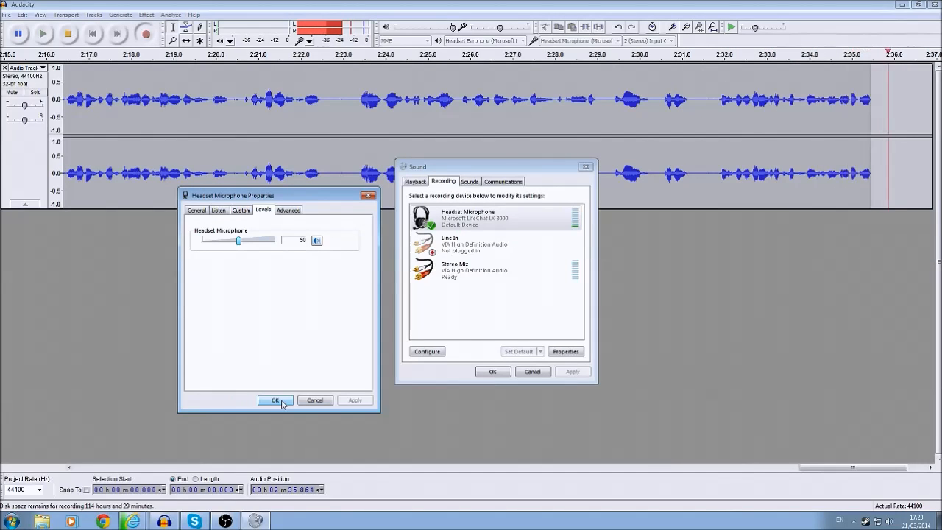
Step: Confirm the Headset Microphone Properties with OK and stop the recording
left_click(275, 400)
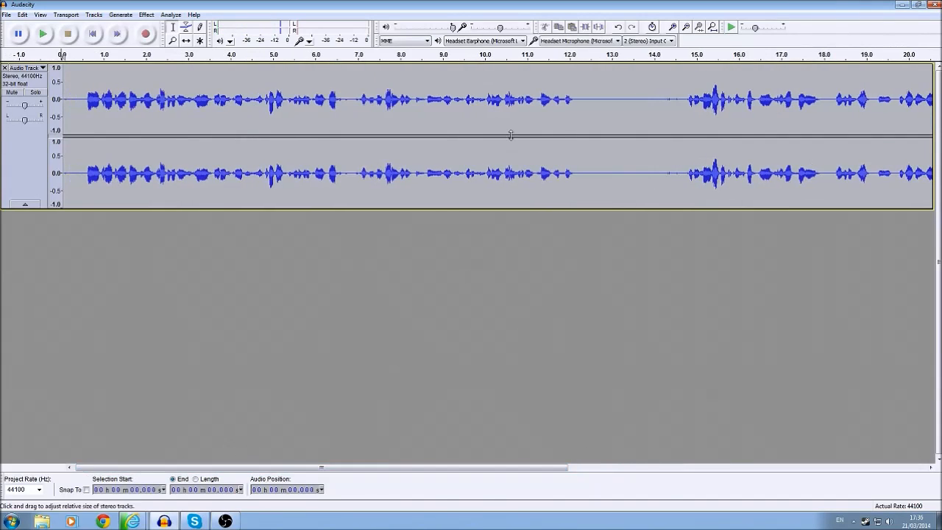
Step: Mark the silent lead-in before the speech at the start of the track as the static sample
left_click(495, 100)
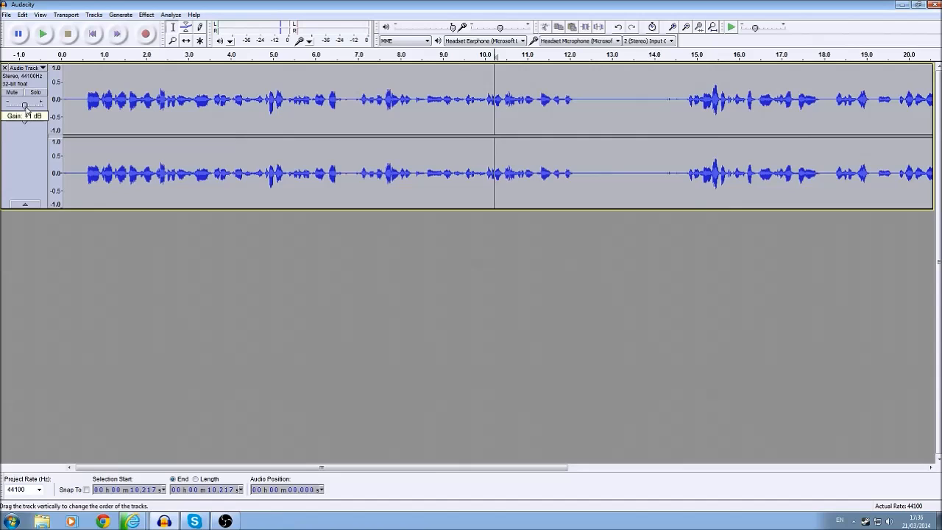
left_click(41, 34)
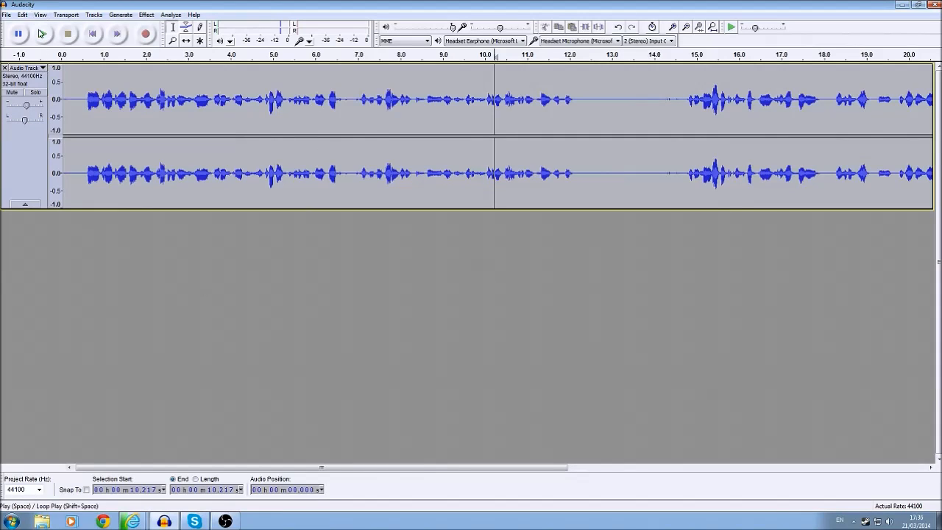
left_click(41, 34)
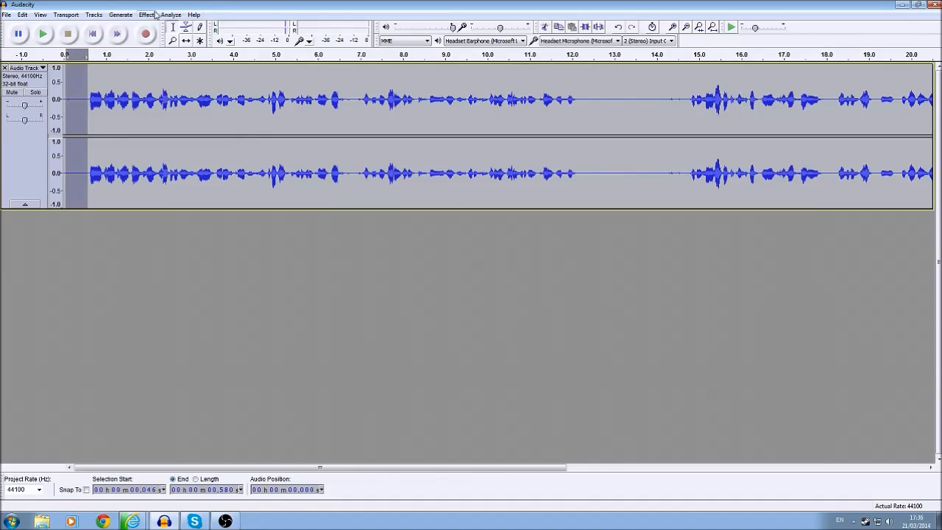
left_click(148, 15)
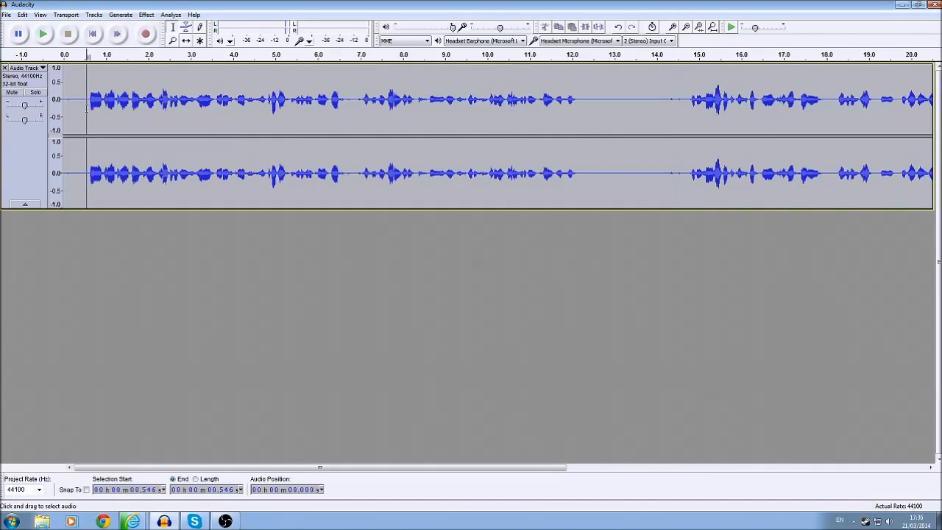
Step: Use Effect > Noise Removal's Get Noise Profile on the quiet lead-in selection
left_click(146, 15)
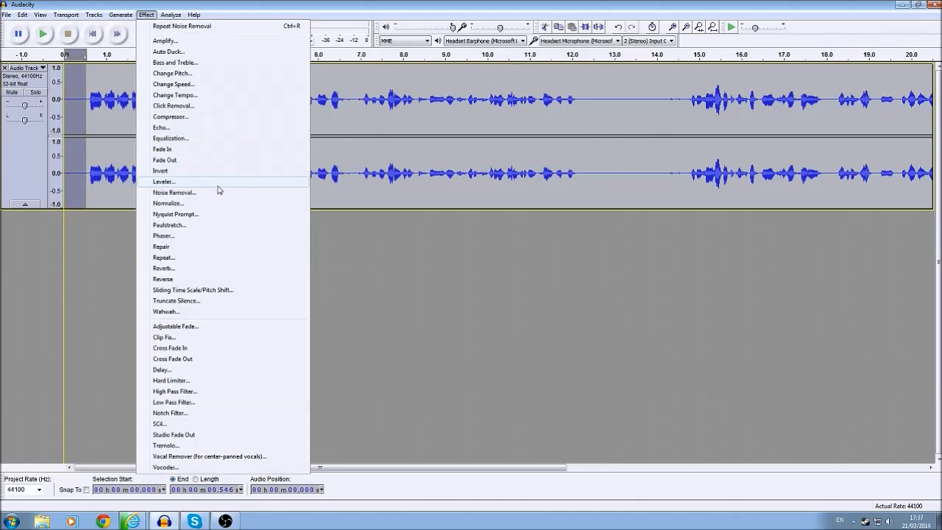
left_click(173, 192)
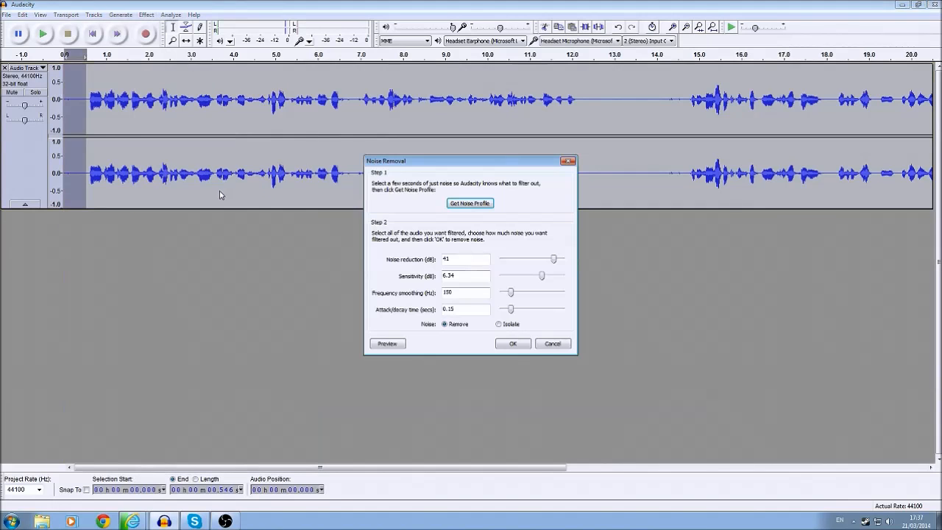
left_click(512, 342)
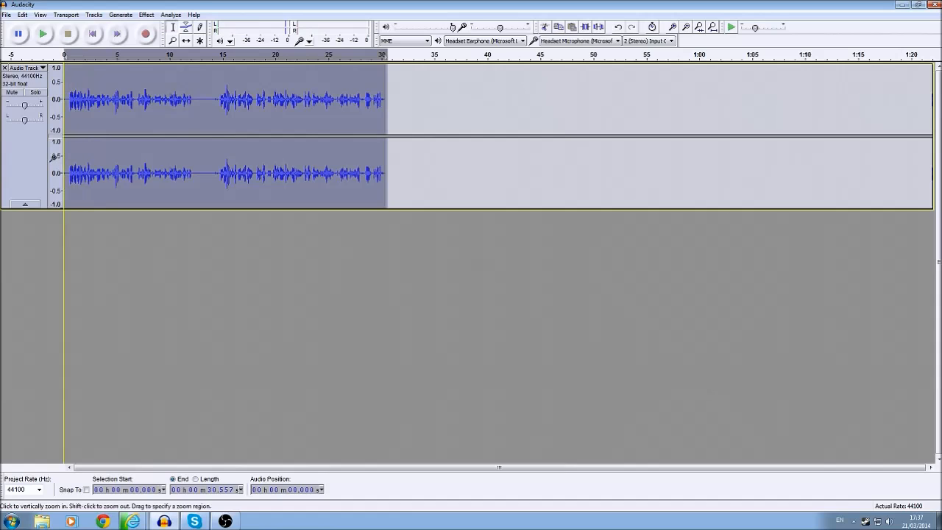
Step: Preview Noise Removal on the whole recording and apply it with OK
left_click(145, 15)
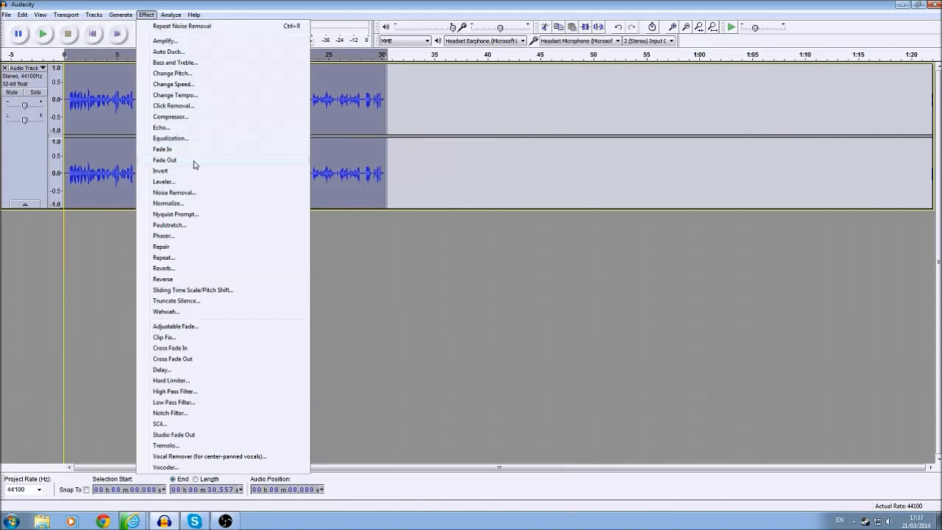
left_click(174, 191)
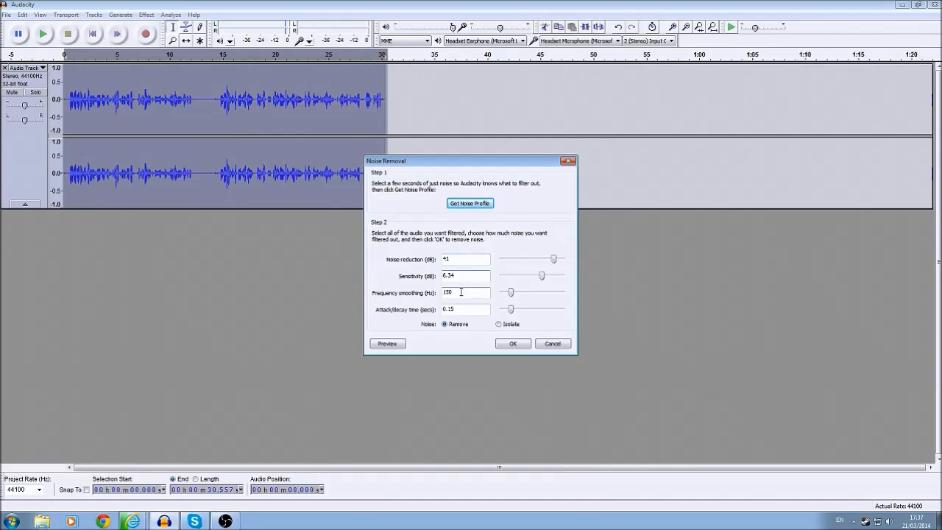
left_click(387, 344)
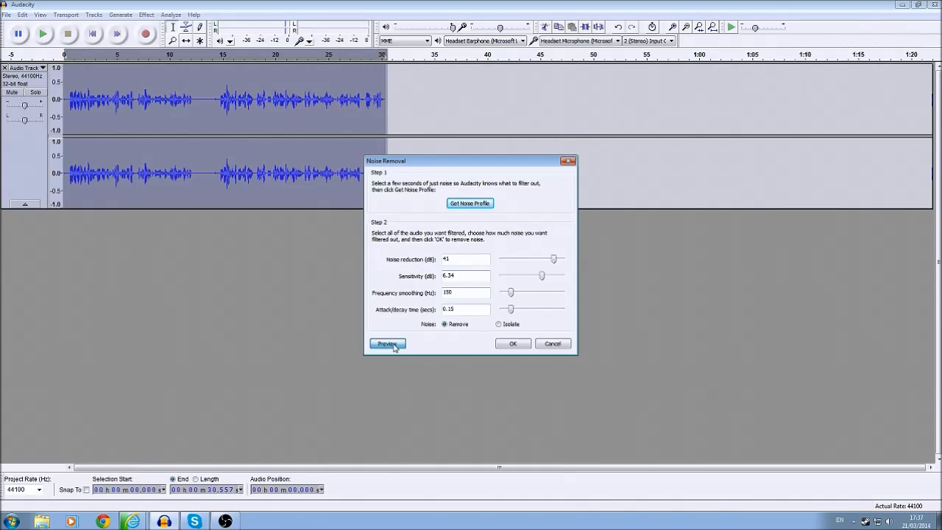
left_click(387, 345)
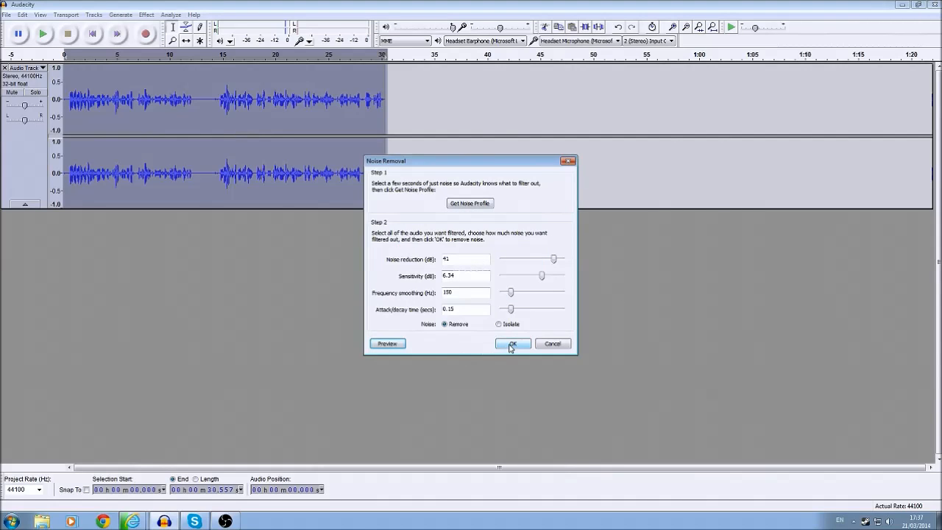
left_click(512, 343)
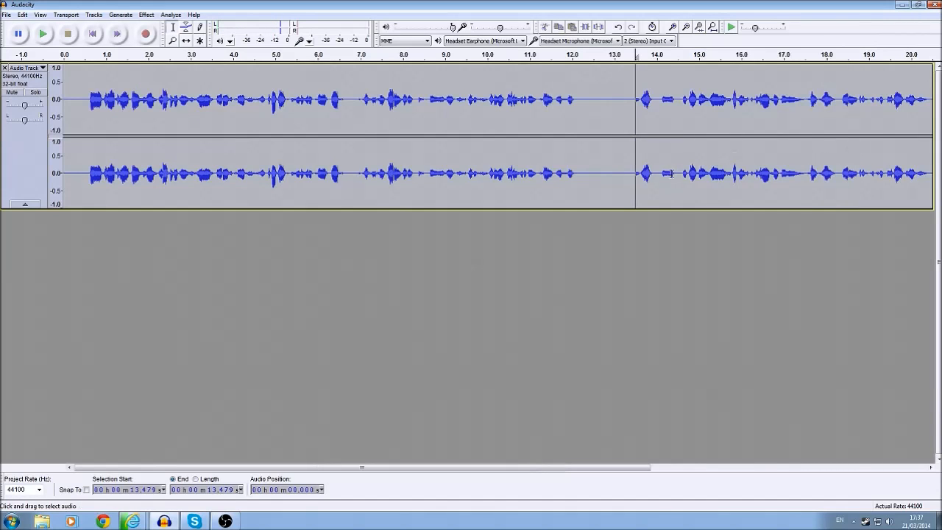
Step: Select the audio from about 13 s to the end of the track for deletion
left_click_drag(611, 101, 872, 100)
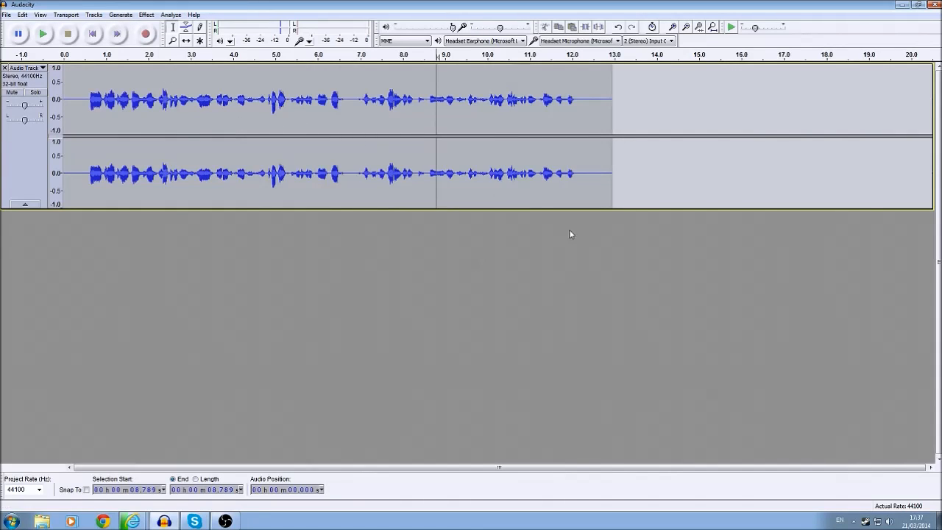
mouse_move(473, 6)
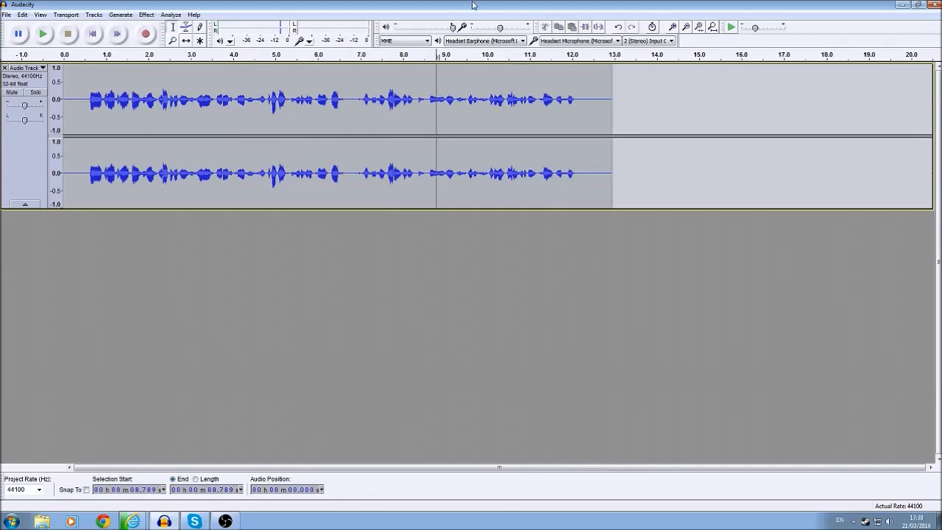